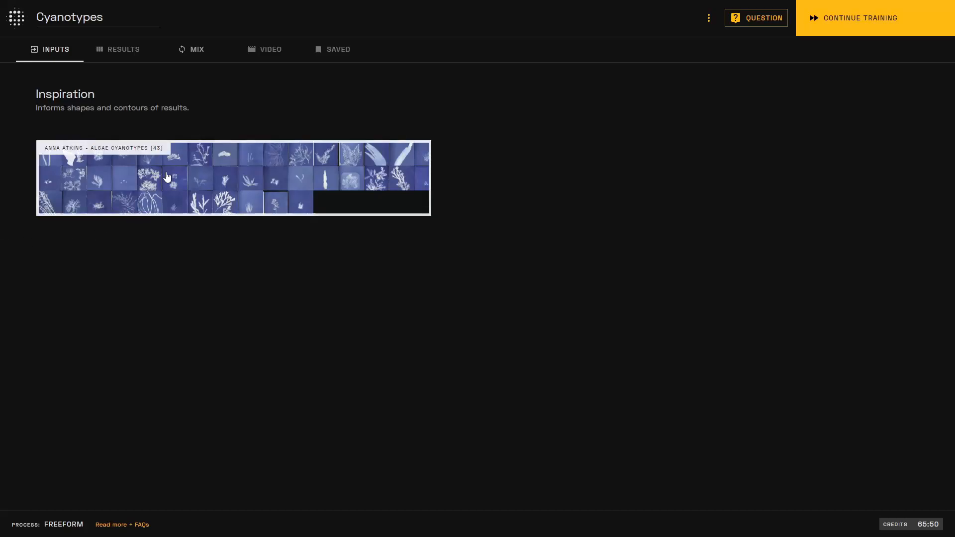
# Step: Show the Cyanotypes project's grid of generated algae results at snapshot 50
pyautogui.click(123, 50)
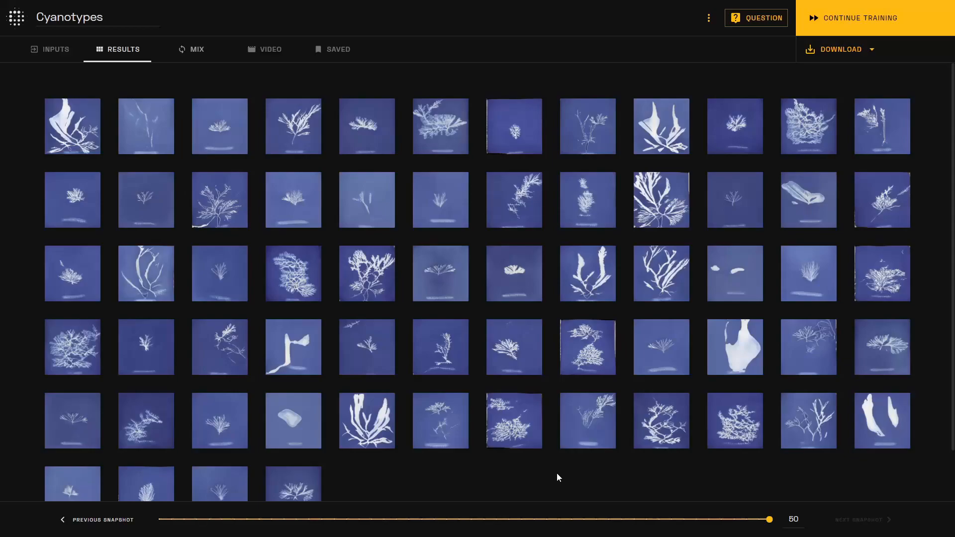
pyautogui.moveTo(735, 235)
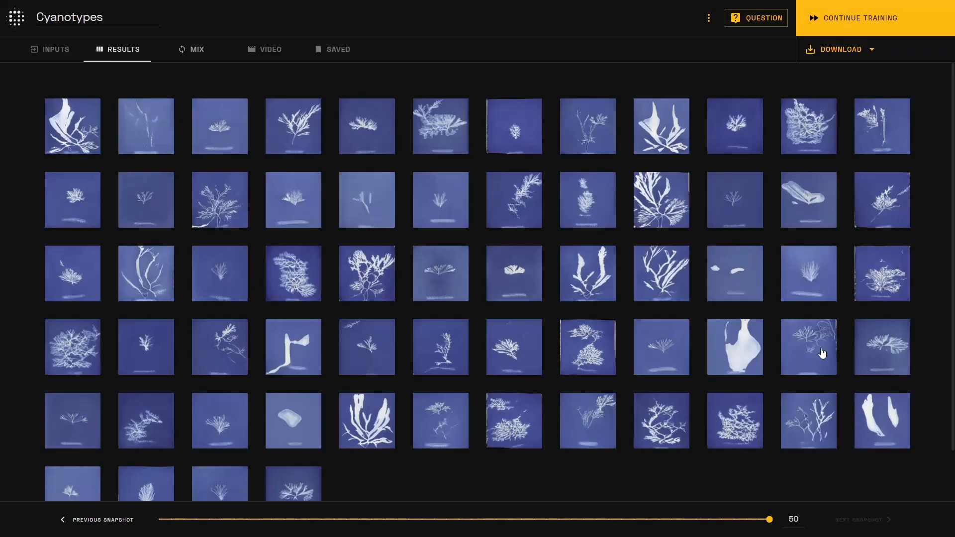
pyautogui.moveTo(271, 50)
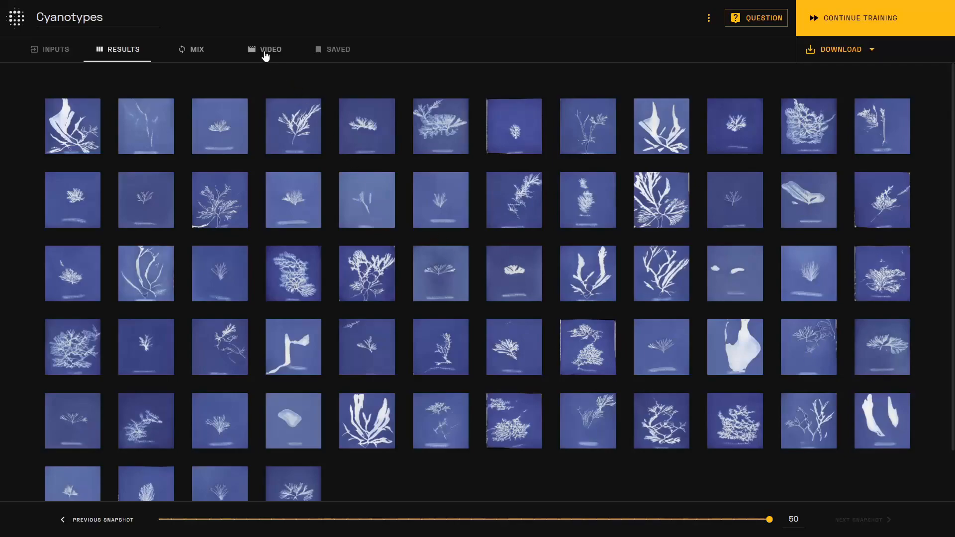
# Step: Start a video and list the six saved cyanotype algae images as keyframe candidates
pyautogui.click(271, 50)
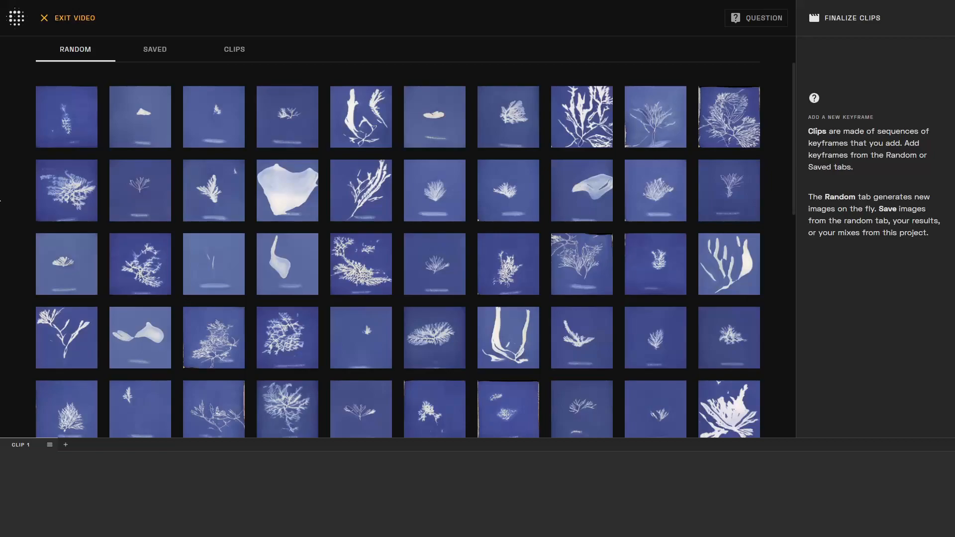
pyautogui.moveTo(105, 148)
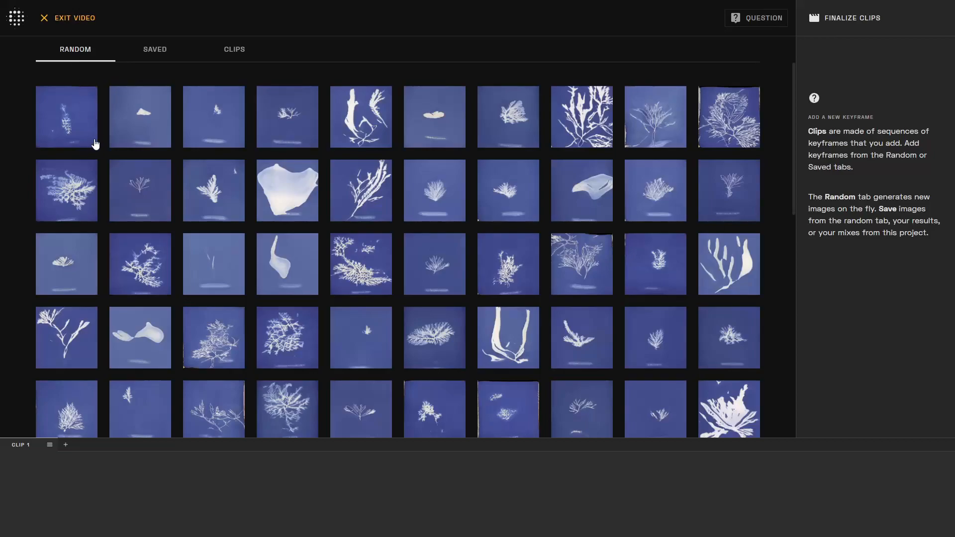
pyautogui.scroll(-3)
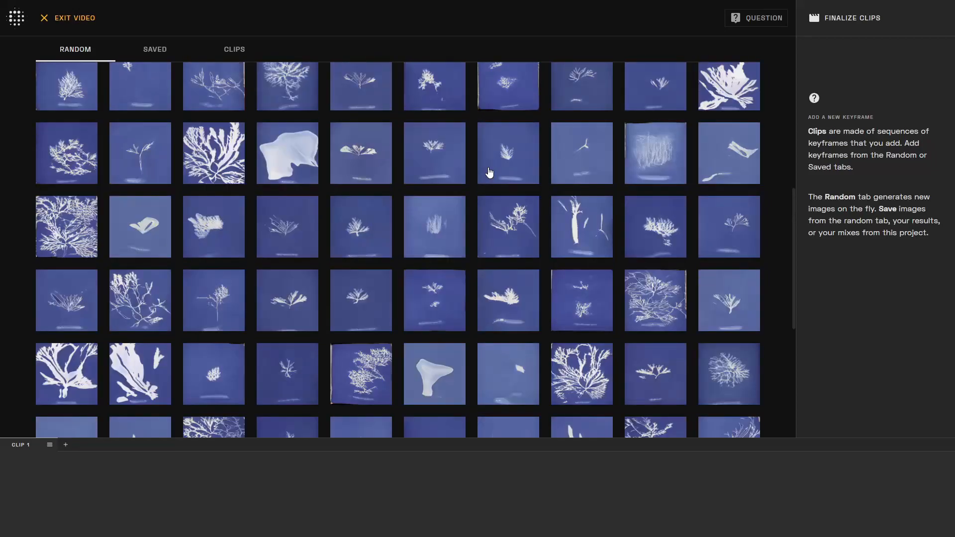
pyautogui.click(155, 50)
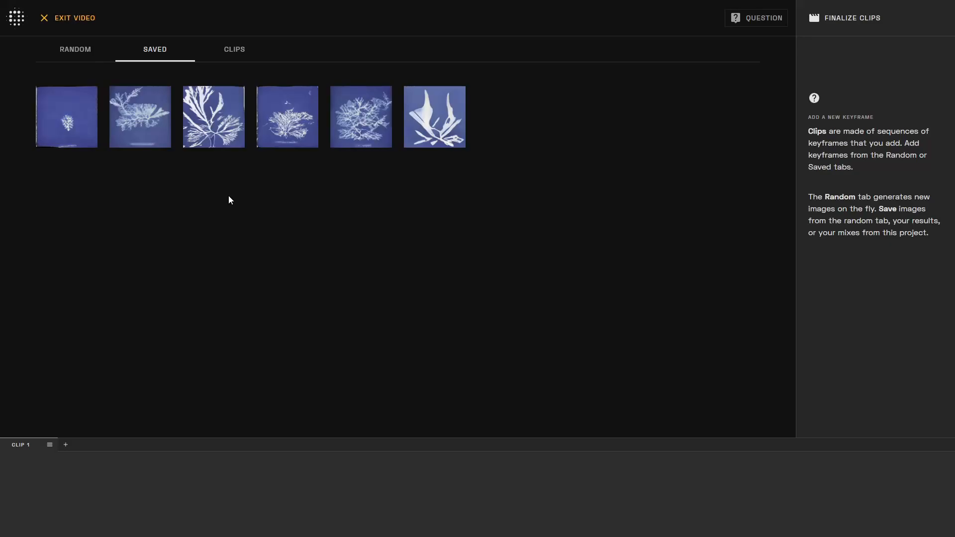
pyautogui.moveTo(250, 140)
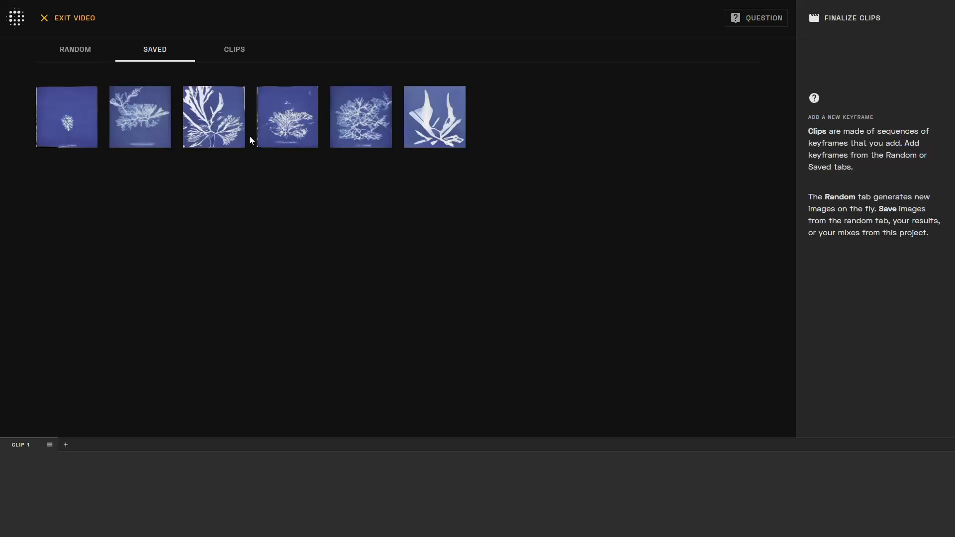
# Step: Preview the saved algae prints to pick Clip 1's keyframes: broad fronds, small algae, fourth print
pyautogui.click(213, 117)
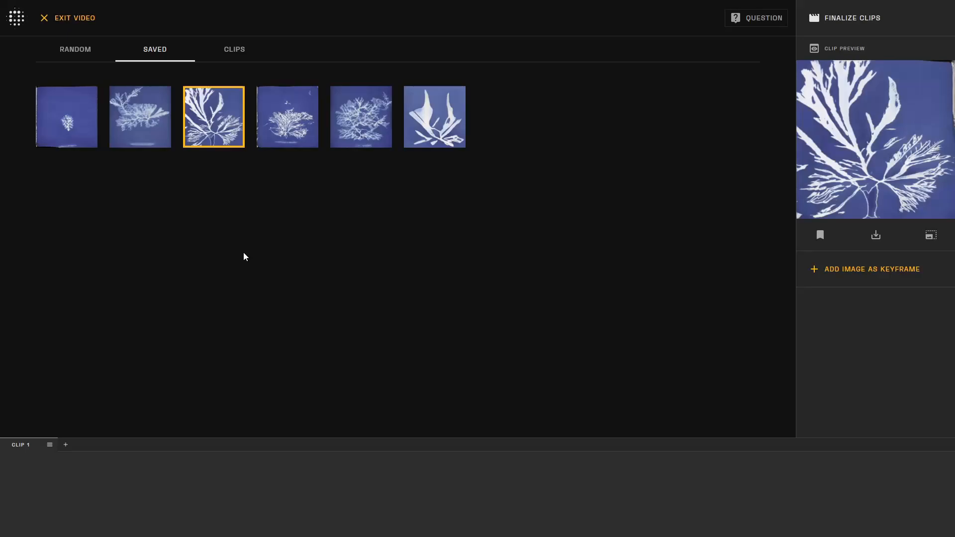
pyautogui.click(66, 117)
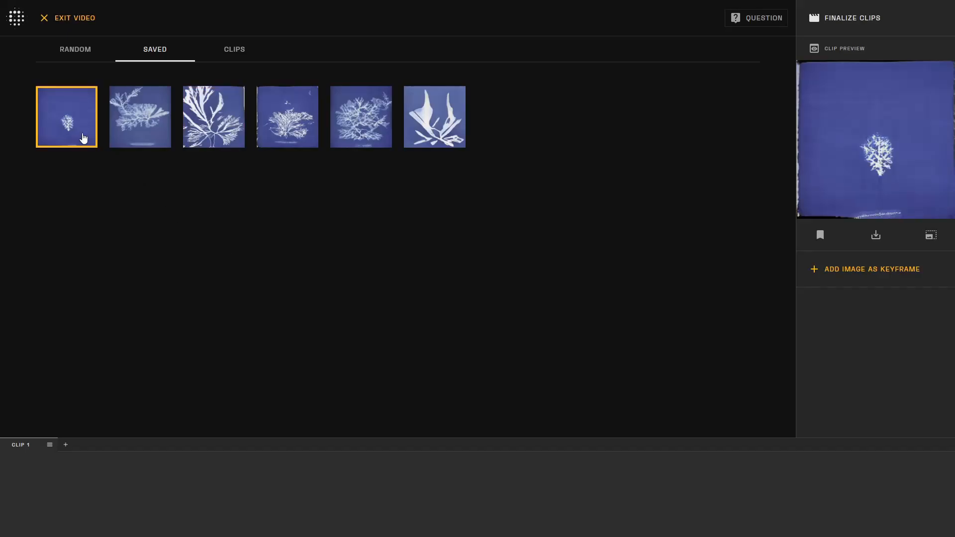
pyautogui.moveTo(875, 270)
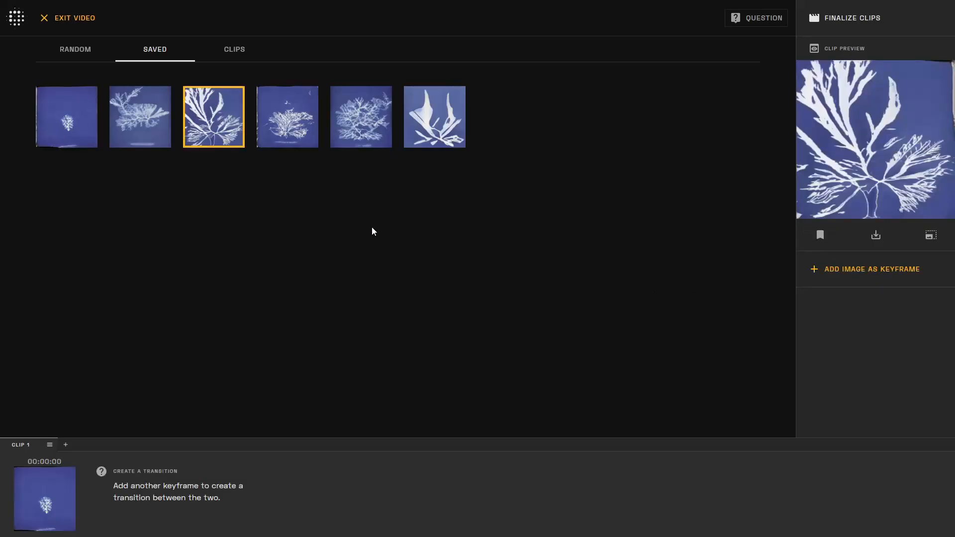
pyautogui.moveTo(853, 280)
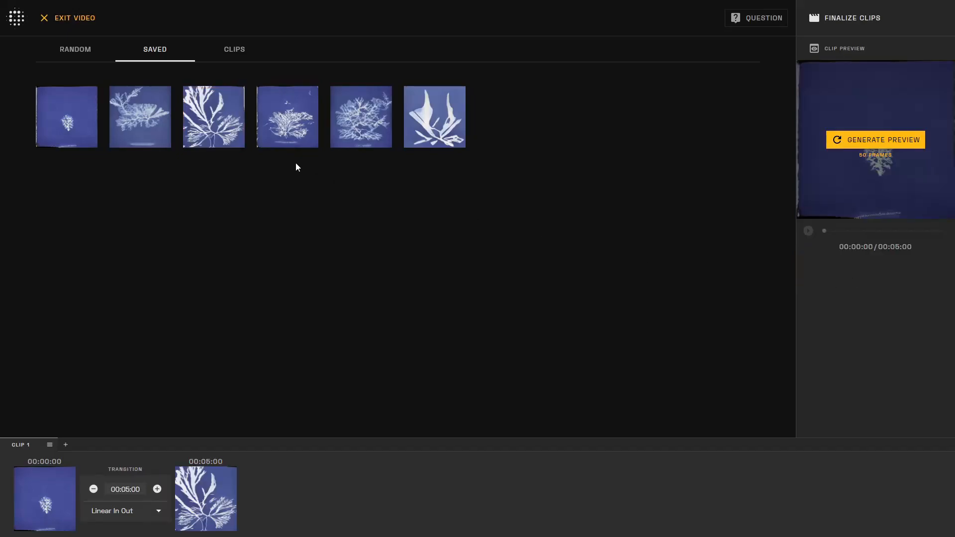
pyautogui.click(287, 116)
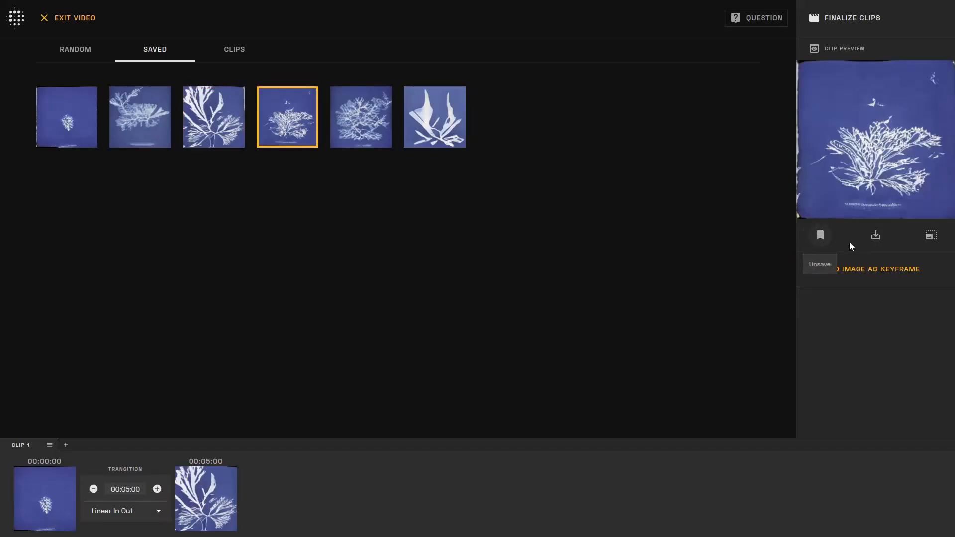
pyautogui.moveTo(829, 379)
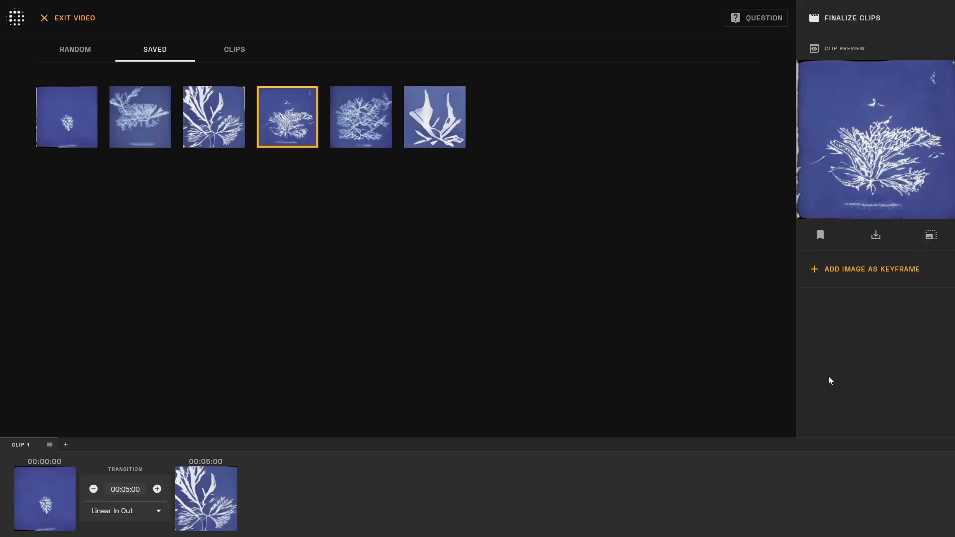
pyautogui.moveTo(533, 335)
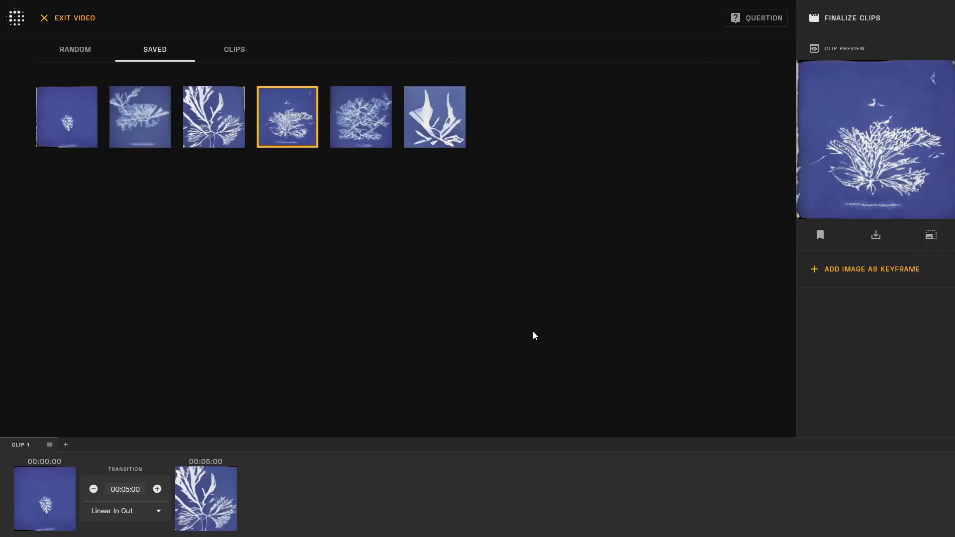
# Step: Shorten the keyframe transition to 00:04:24 and list the easing styles for a bounce ease
pyautogui.click(204, 497)
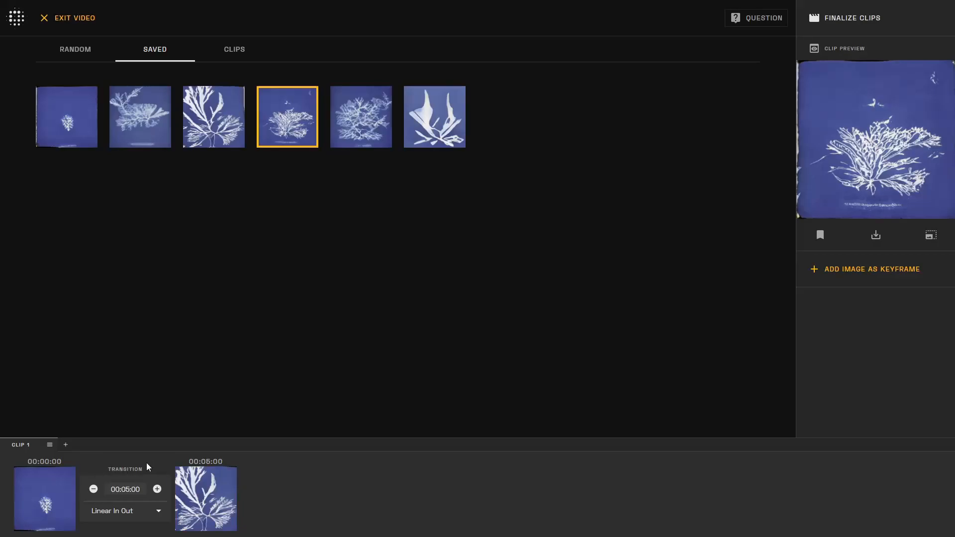
pyautogui.moveTo(158, 464)
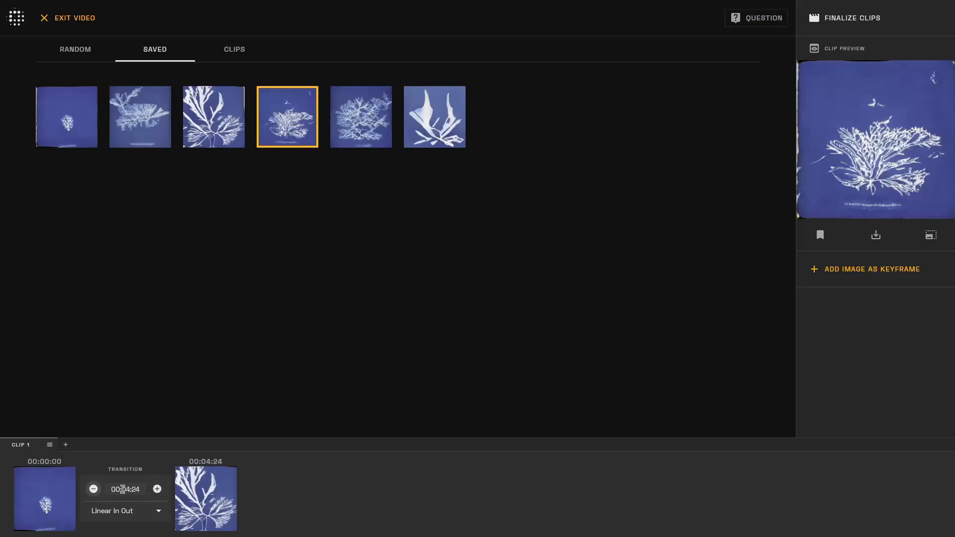
pyautogui.click(125, 511)
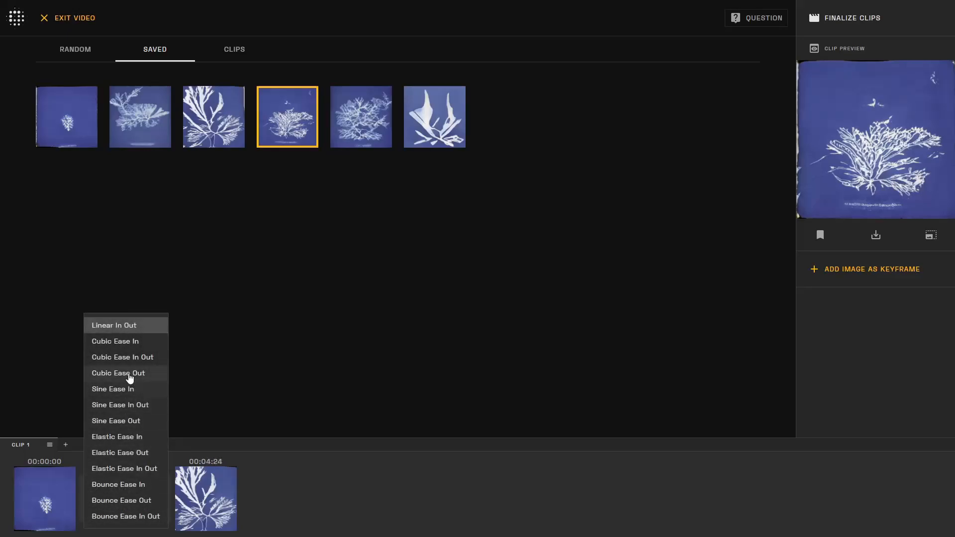
pyautogui.moveTo(117, 484)
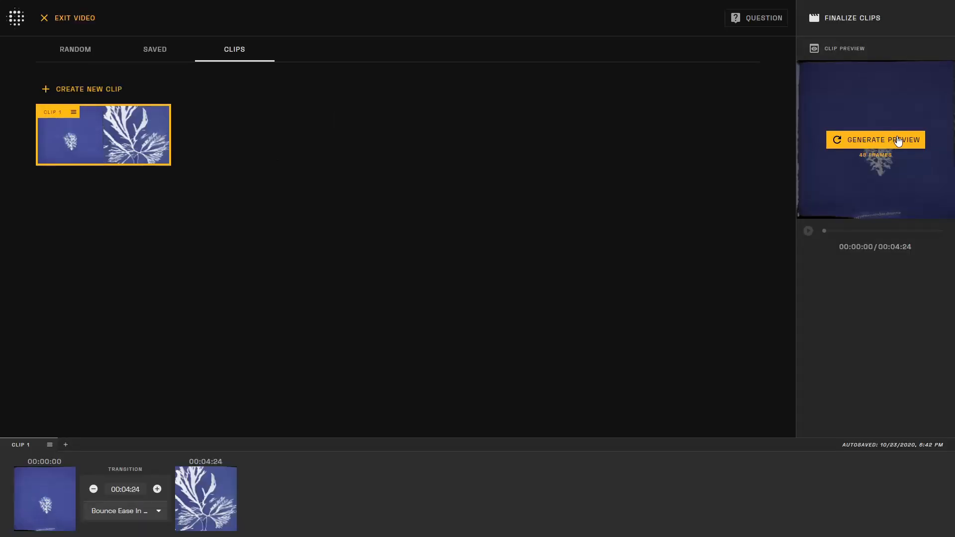
# Step: Generate a preview of Clip 1's 4:24 bounce-eased transition
pyautogui.click(875, 140)
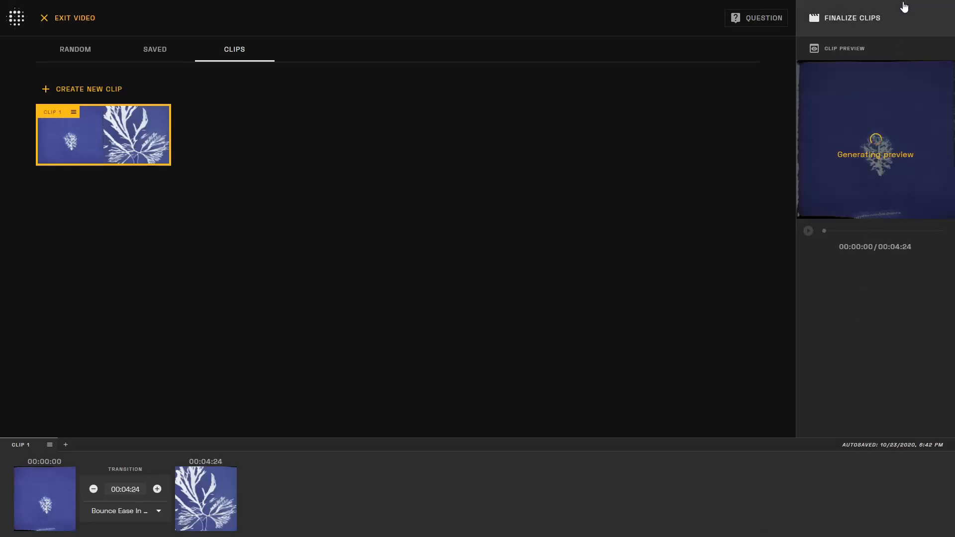
# Step: Finalize the clips and render Clip 1 as a 150-frame, 1024x1024, 30 fps MP4
pyautogui.click(851, 18)
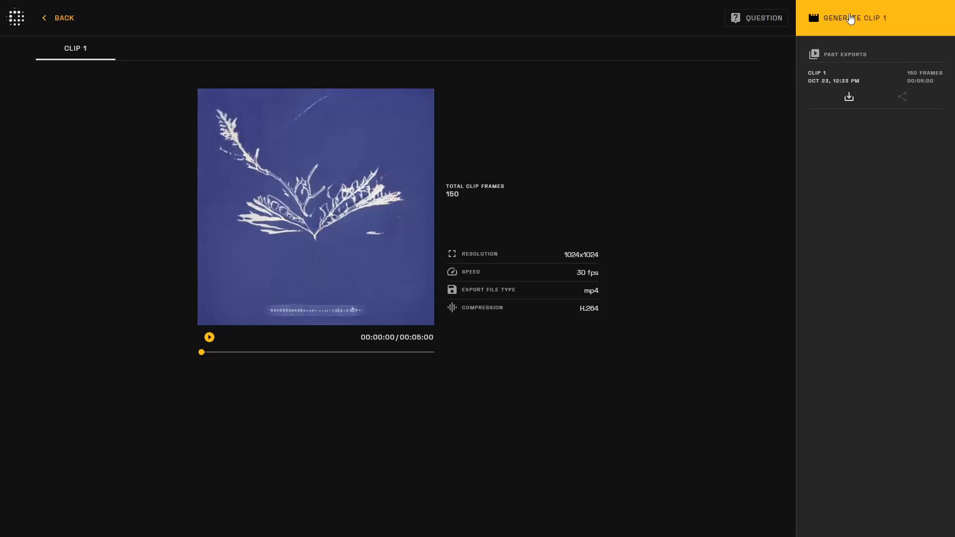
pyautogui.click(854, 18)
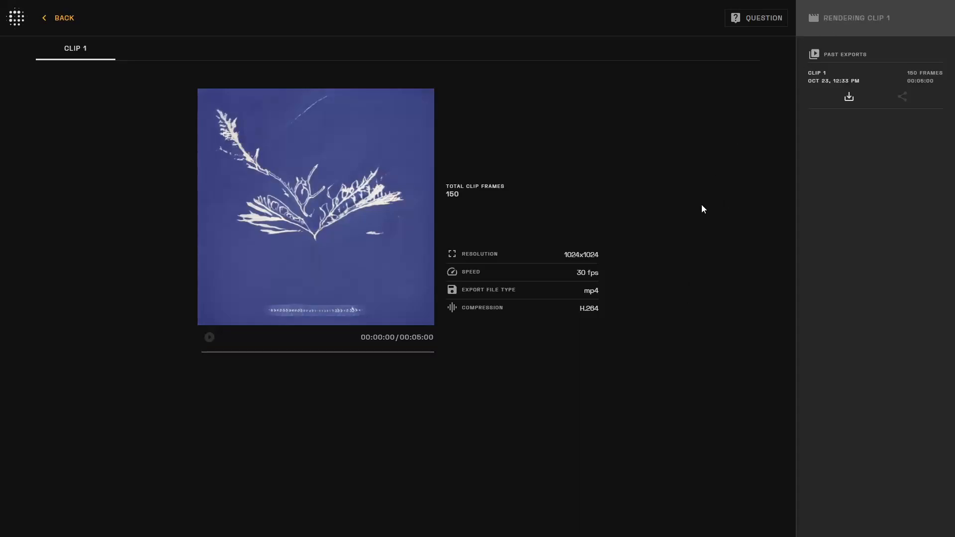